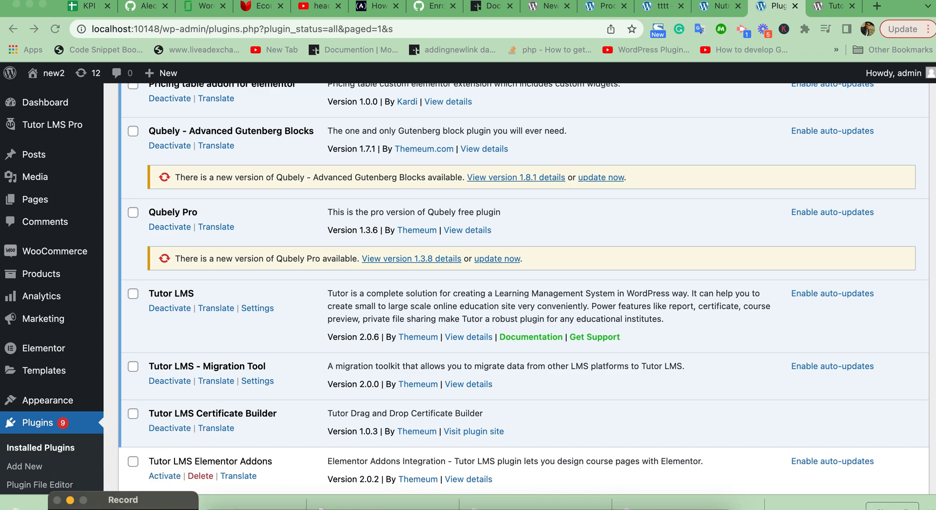
{"action": "mouse_move", "coordinate": [305, 374]}
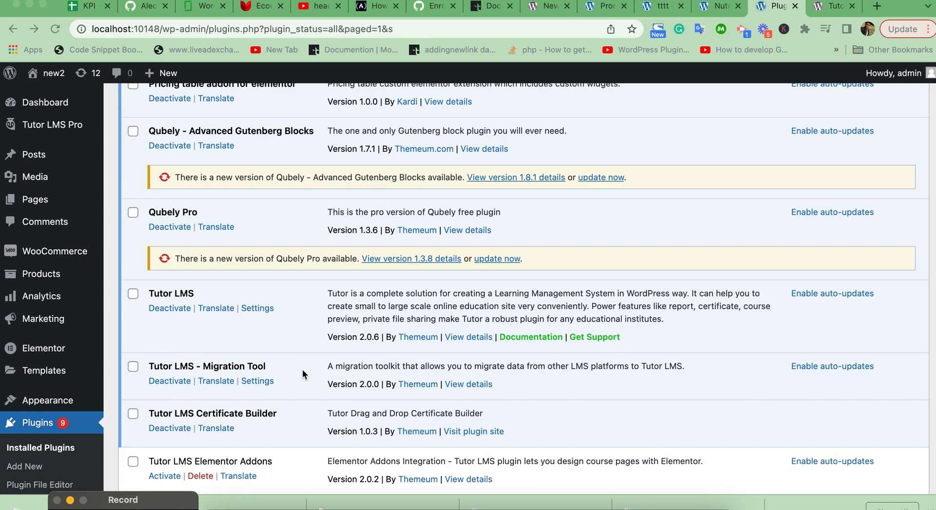
Step: On the Tutor LMS 2.0.6 directory page, open its Advanced View
{"action": "scroll", "scroll_direction": "down", "scroll_amount": 3}
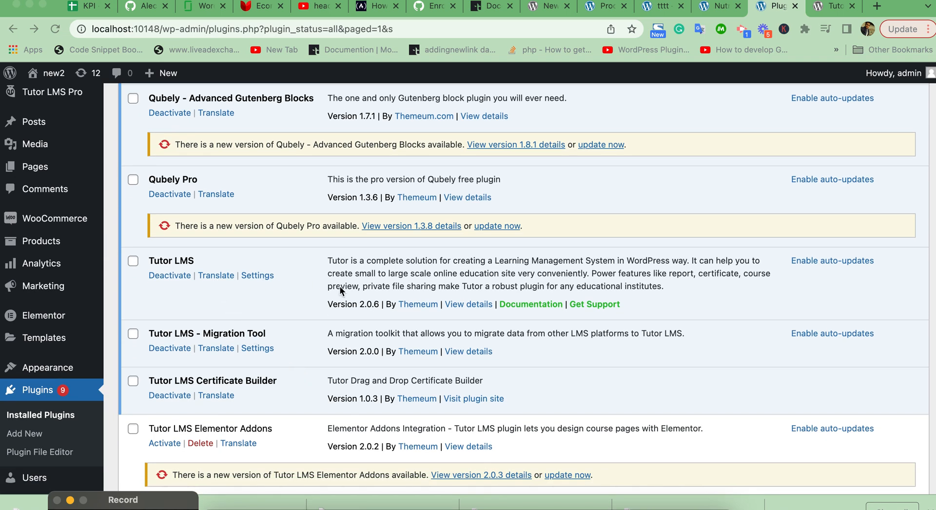
{"action": "mouse_move", "coordinate": [160, 267]}
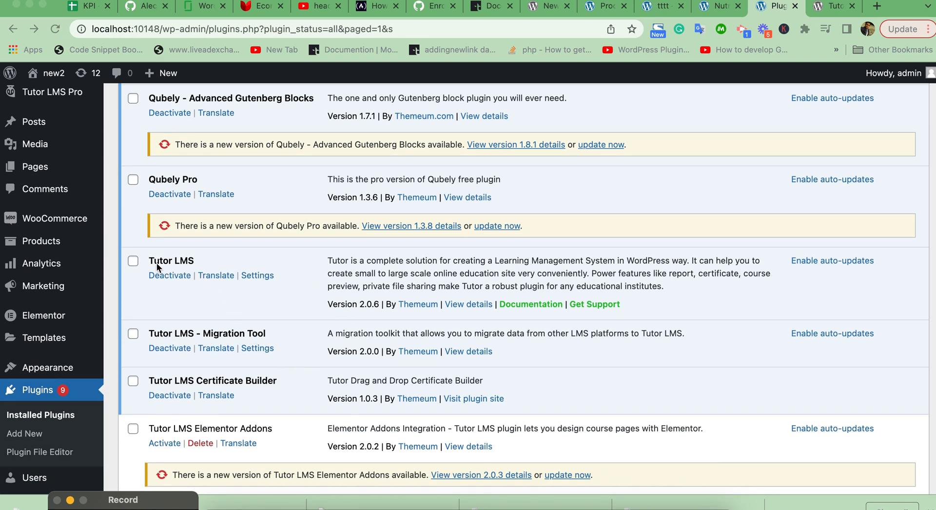
{"action": "double_click", "coordinate": [171, 260]}
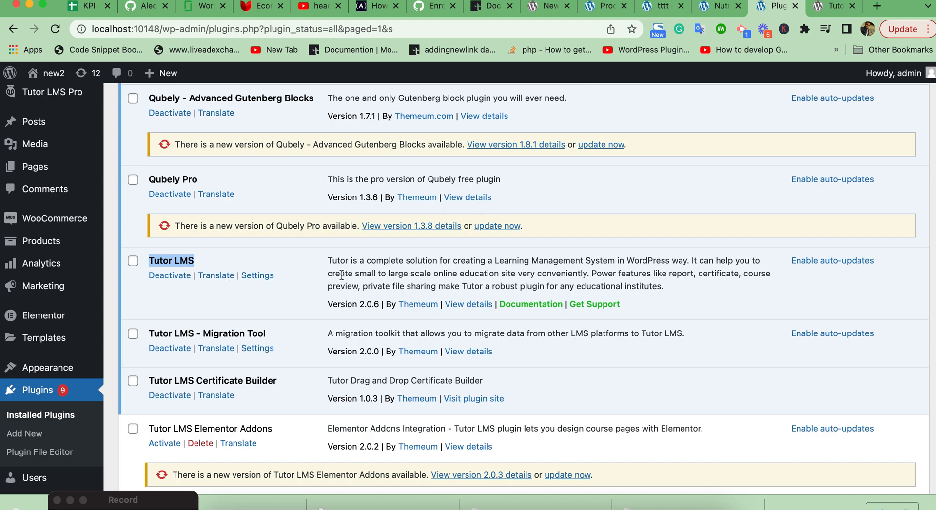
{"action": "mouse_move", "coordinate": [905, 30]}
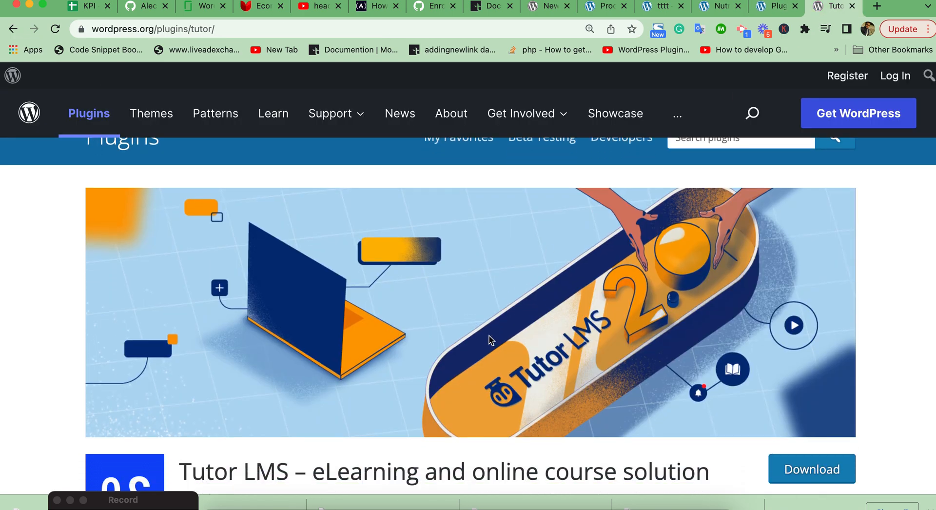
{"action": "scroll", "scroll_direction": "down", "scroll_amount": 3}
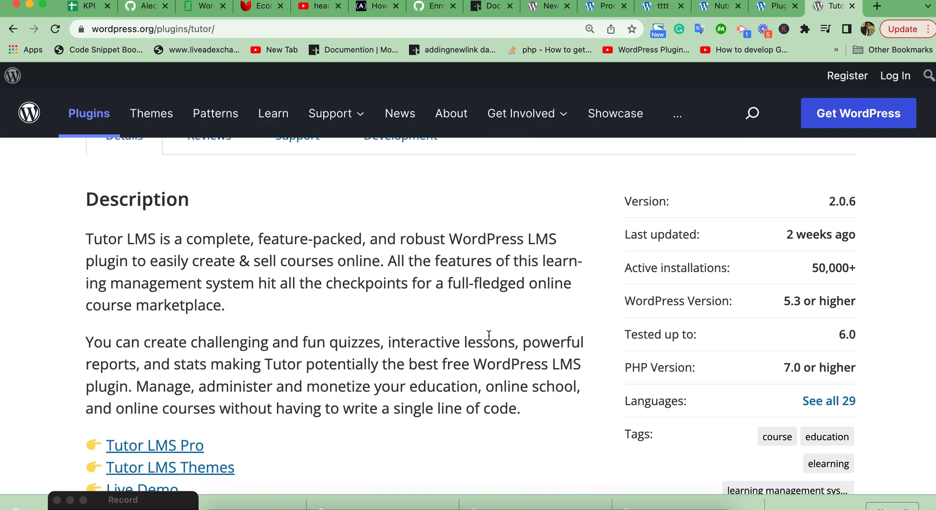
{"action": "mouse_move", "coordinate": [325, 450]}
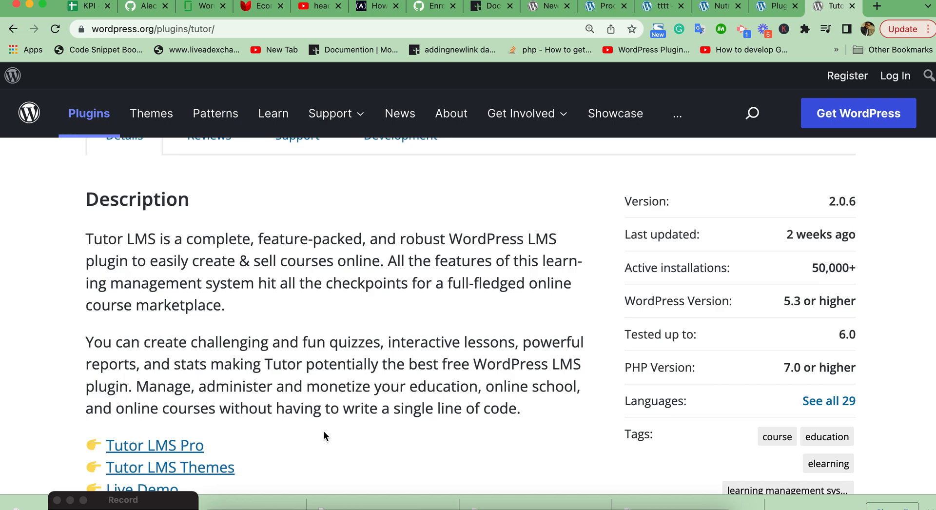
{"action": "scroll", "scroll_direction": "up", "scroll_amount": 3}
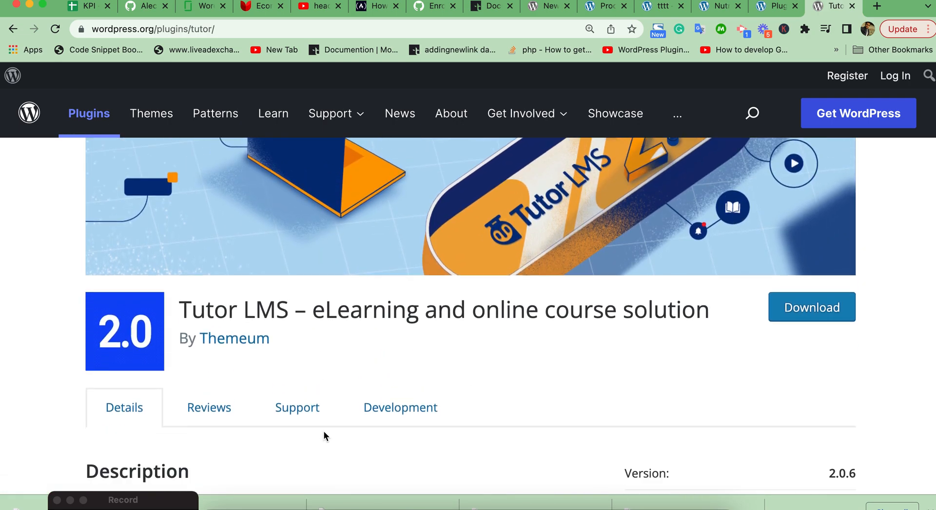
{"action": "scroll", "scroll_direction": "down", "scroll_amount": 3}
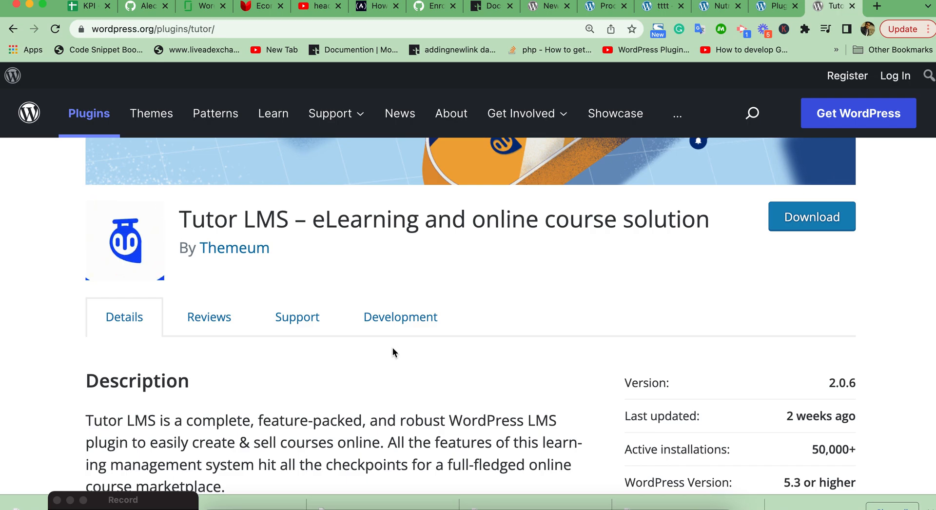
{"action": "scroll", "scroll_direction": "down", "scroll_amount": 3}
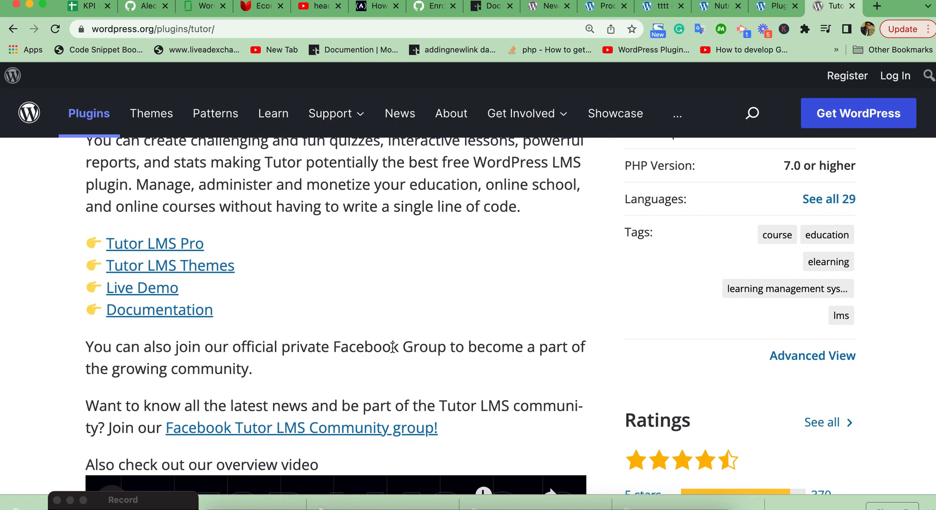
{"action": "mouse_move", "coordinate": [800, 361]}
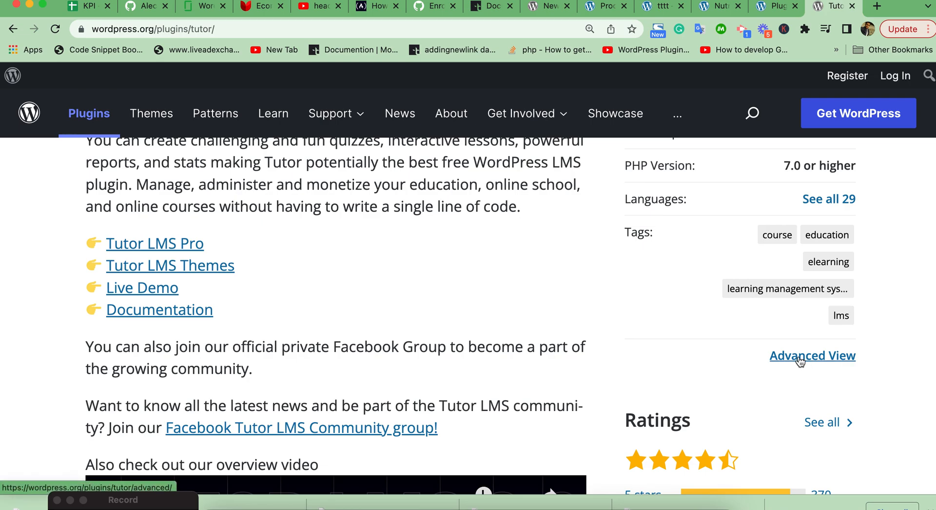
{"action": "left_click", "coordinate": [812, 356]}
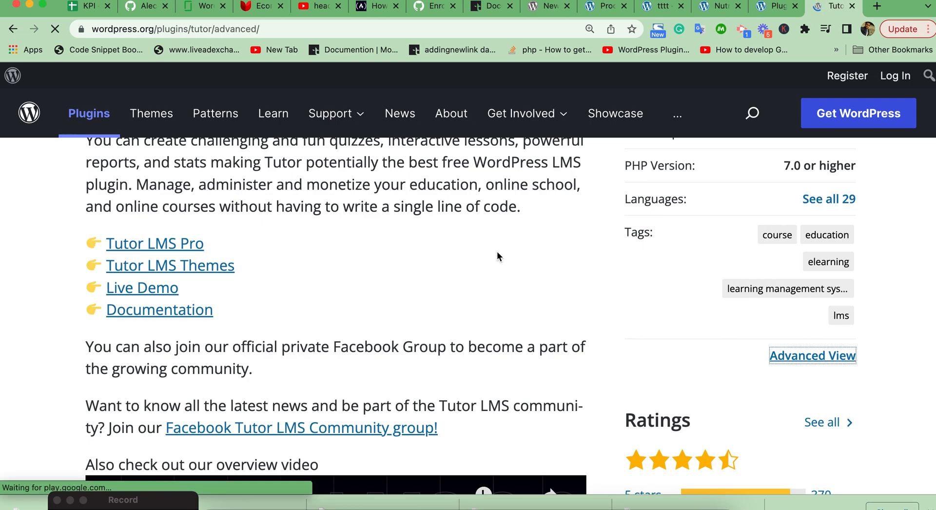
Step: Choose Tutor LMS version 2.0.0 under Previous Versions and download it
{"action": "left_click", "coordinate": [812, 356]}
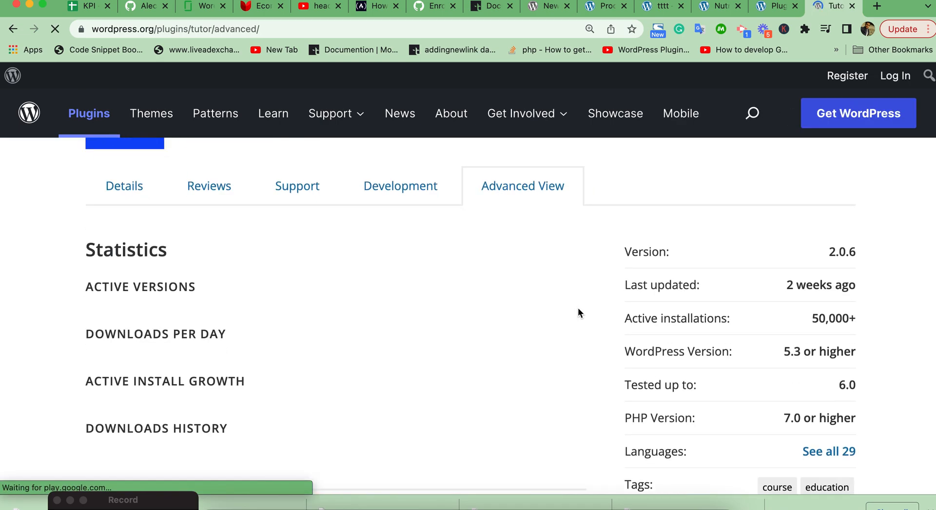
{"action": "scroll", "scroll_direction": "down", "scroll_amount": 3}
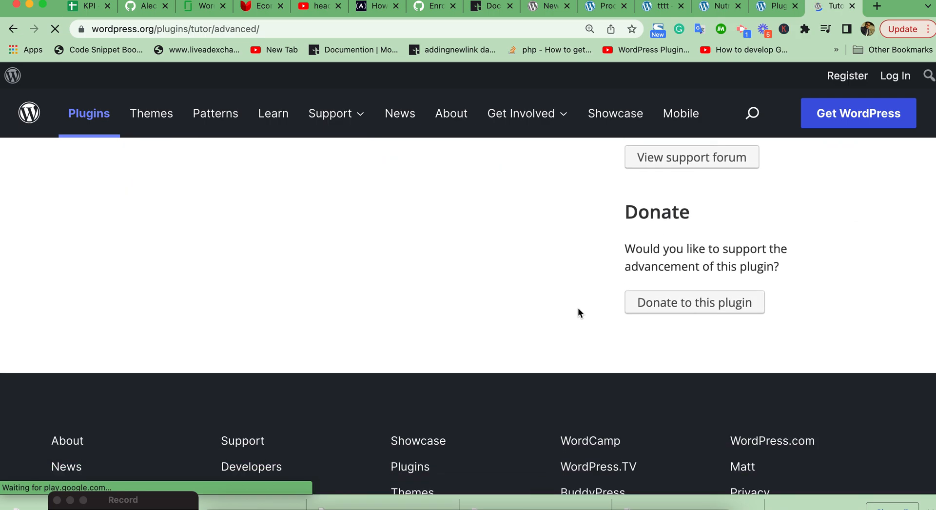
{"action": "scroll", "scroll_direction": "up", "scroll_amount": 3}
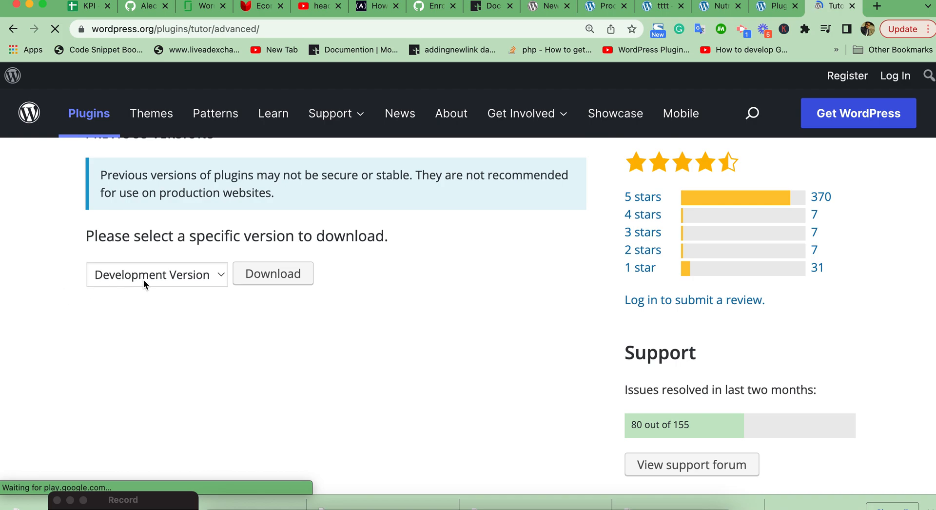
{"action": "left_click", "coordinate": [156, 275]}
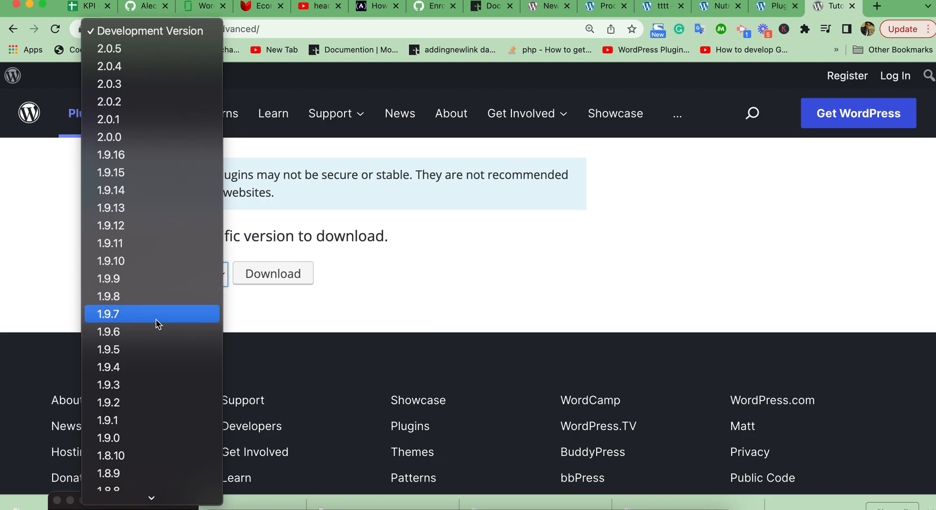
{"action": "mouse_move", "coordinate": [140, 81]}
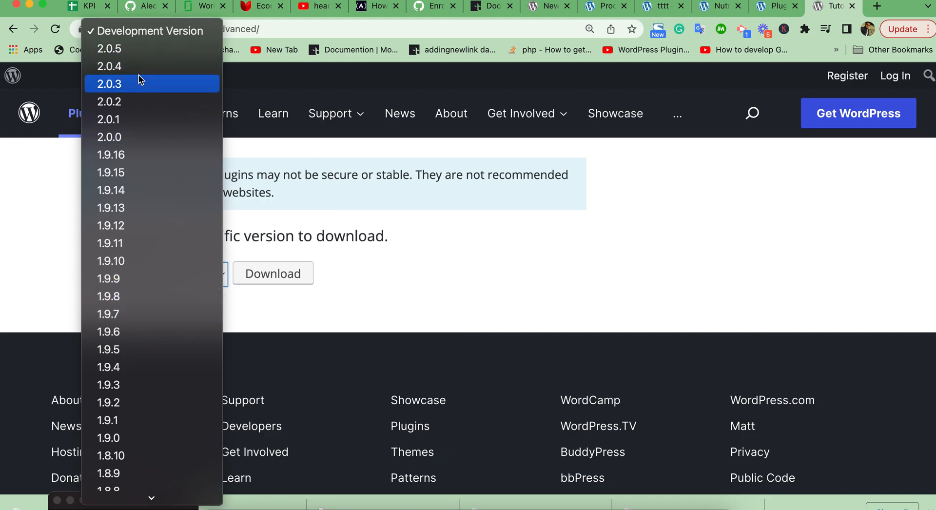
{"action": "mouse_move", "coordinate": [148, 137]}
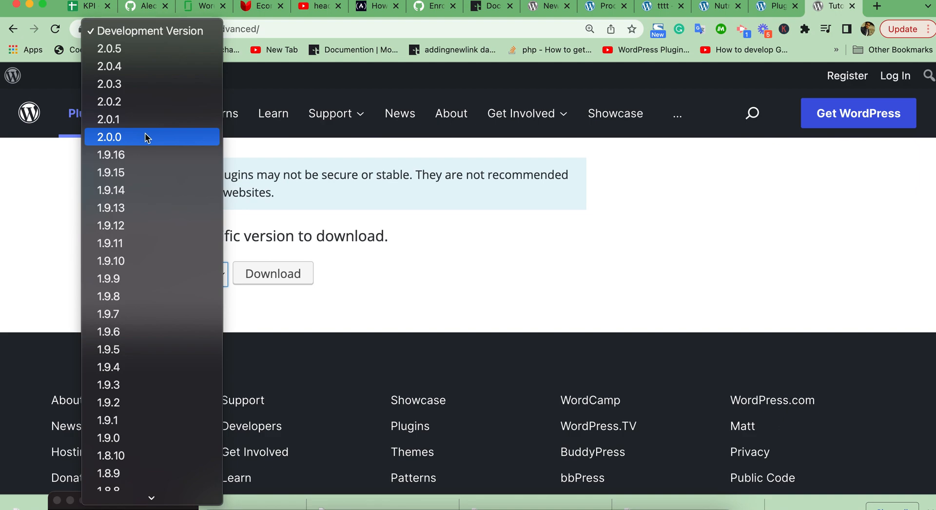
{"action": "left_click", "coordinate": [108, 137]}
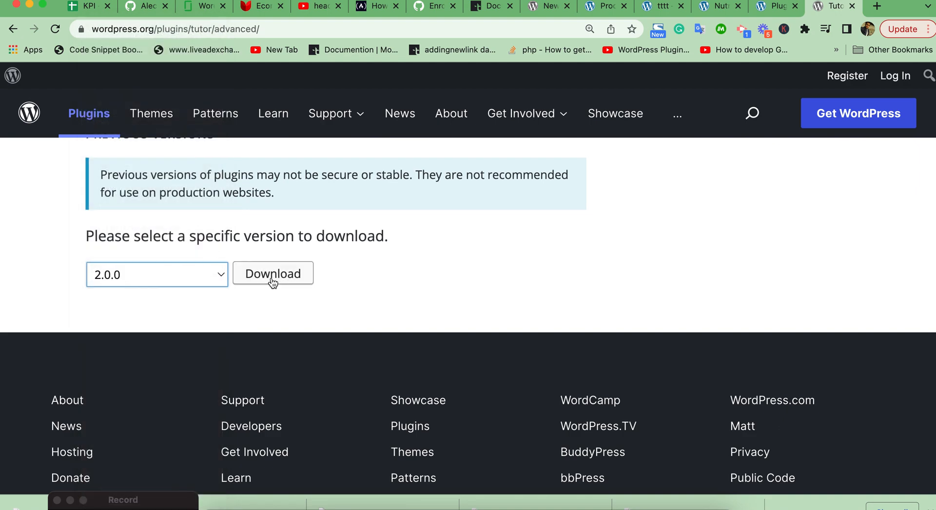
{"action": "left_click", "coordinate": [273, 273]}
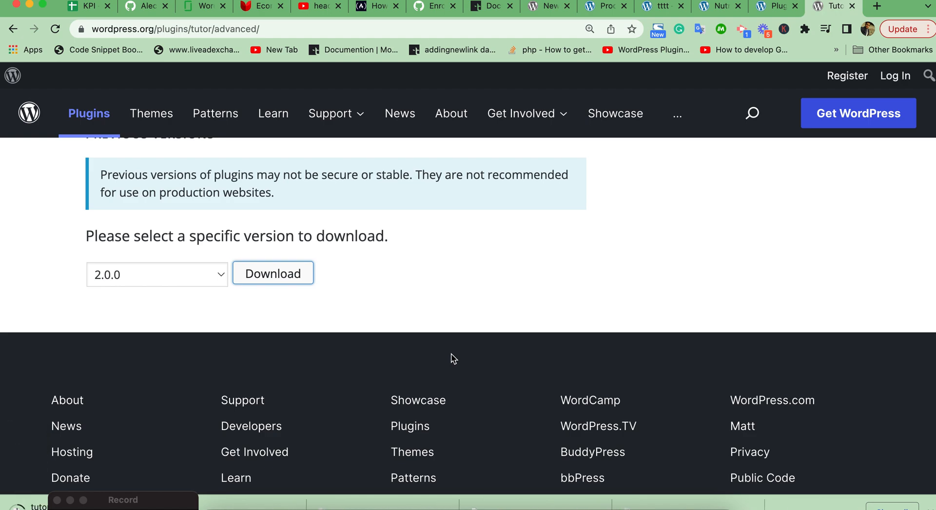
{"action": "mouse_move", "coordinate": [493, 327]}
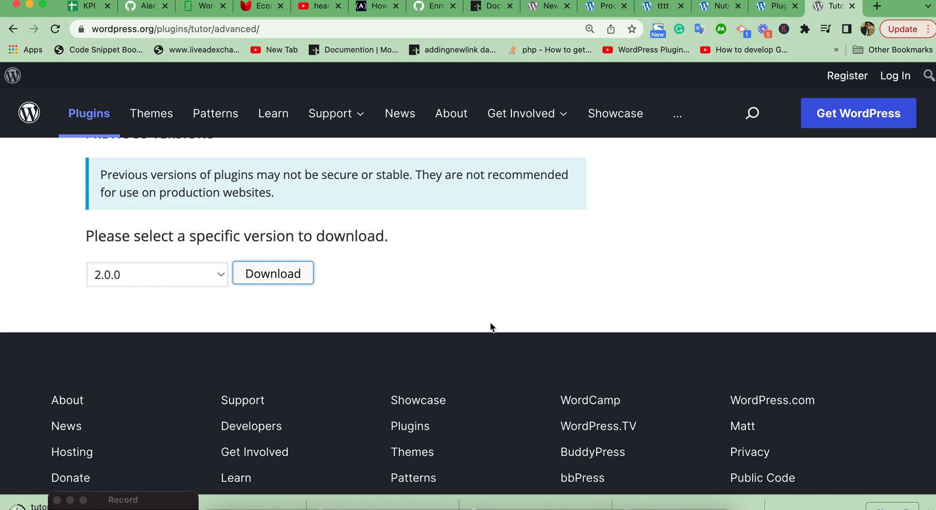
{"action": "mouse_move", "coordinate": [763, 18]}
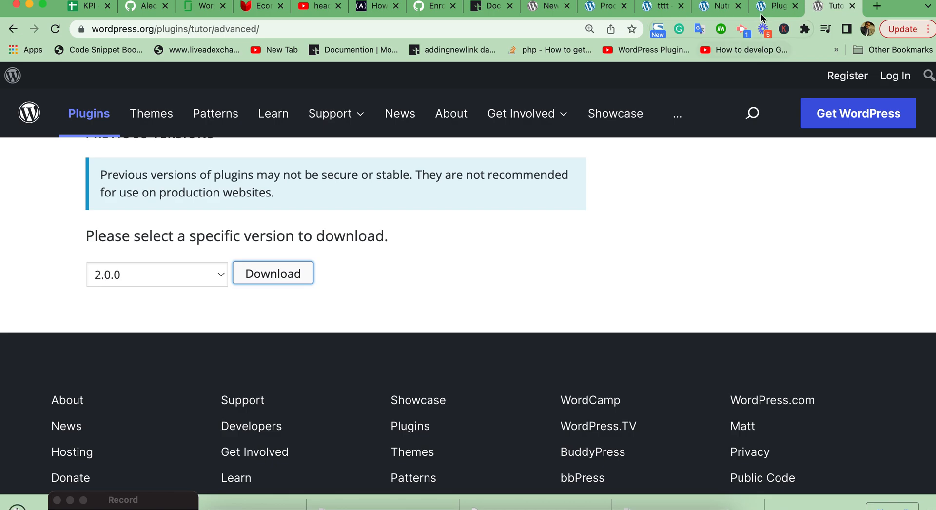
Step: Go to Plugins > Add New and bring up the Upload Plugin zip form
{"action": "left_click", "coordinate": [771, 6]}
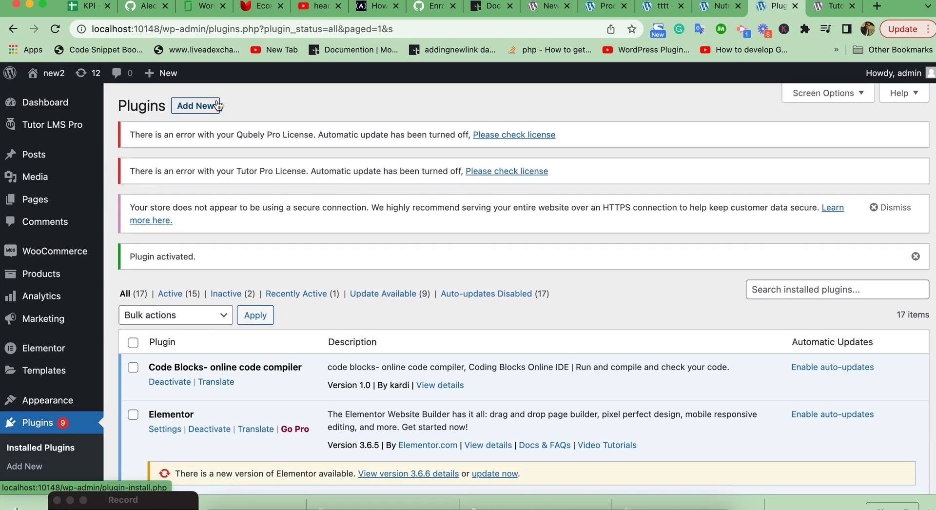
{"action": "left_click", "coordinate": [197, 106]}
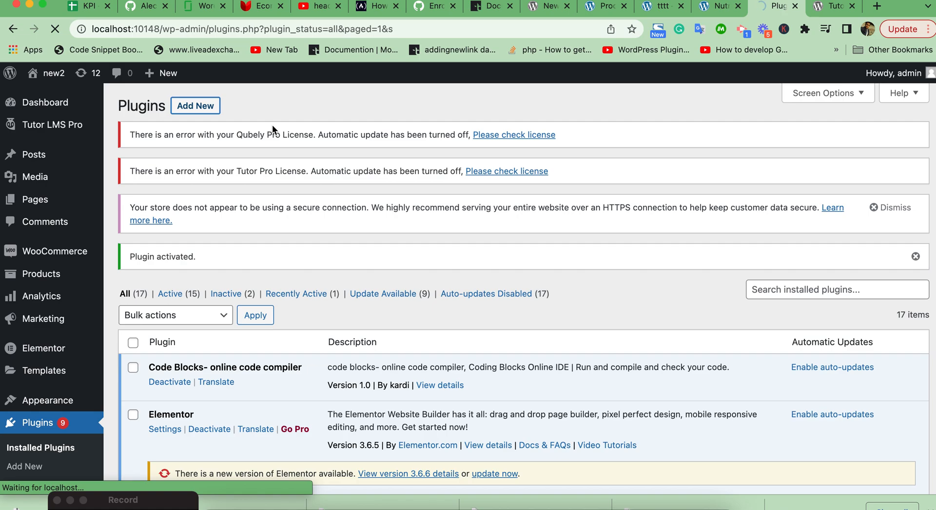
{"action": "left_click", "coordinate": [195, 106]}
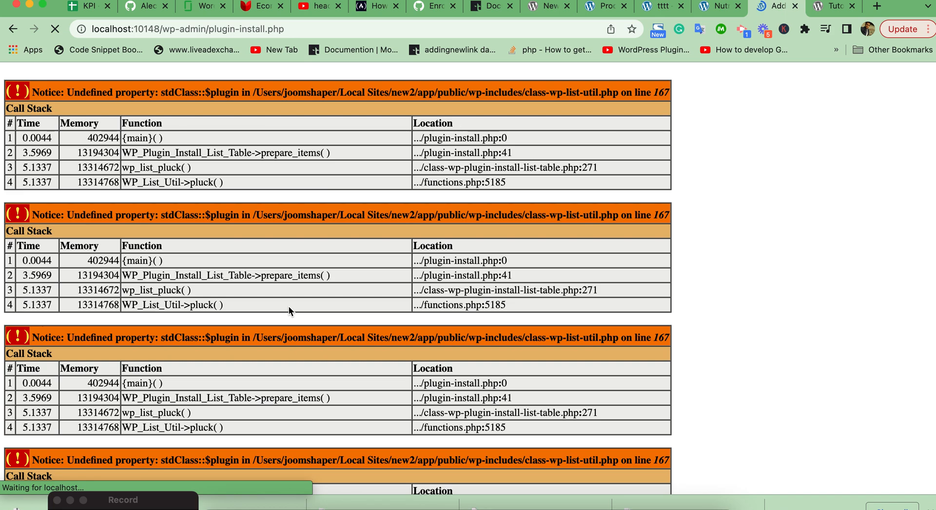
{"action": "scroll", "scroll_direction": "down", "scroll_amount": 3}
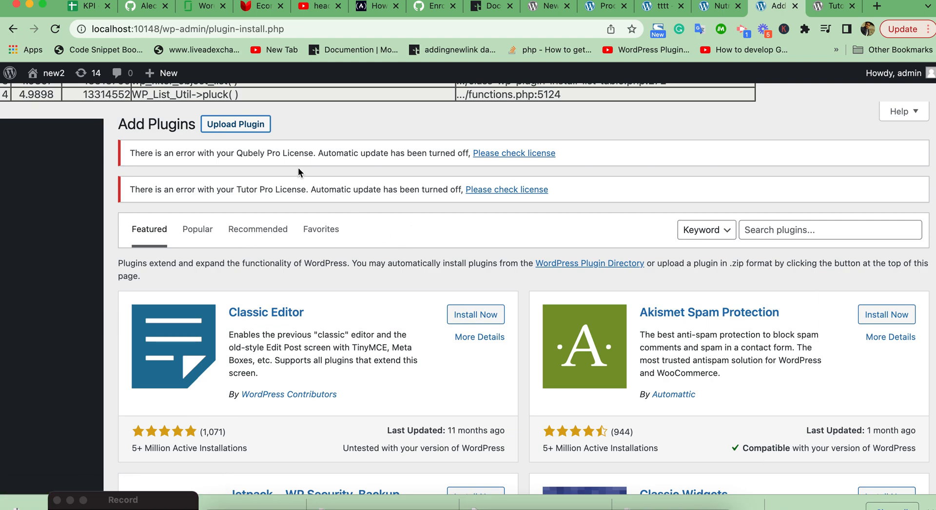
{"action": "left_click", "coordinate": [235, 124]}
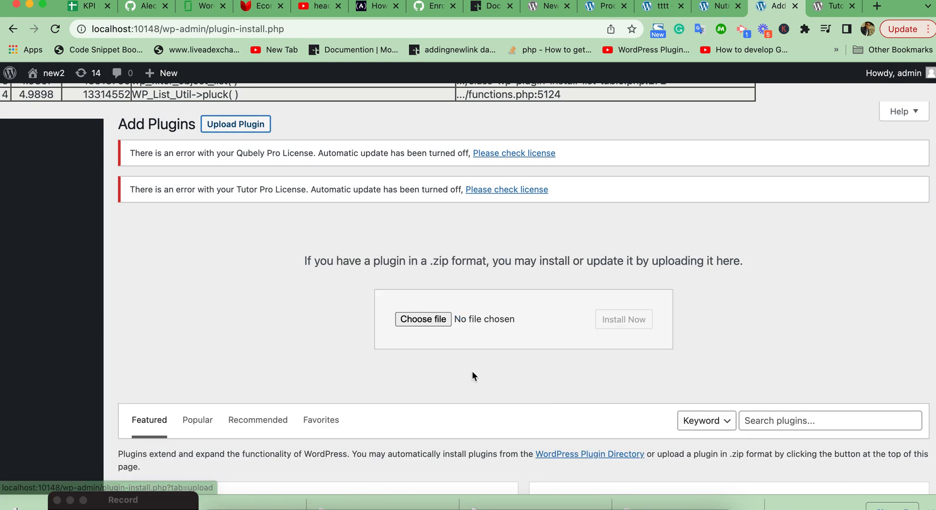
{"action": "mouse_move", "coordinate": [220, 355]}
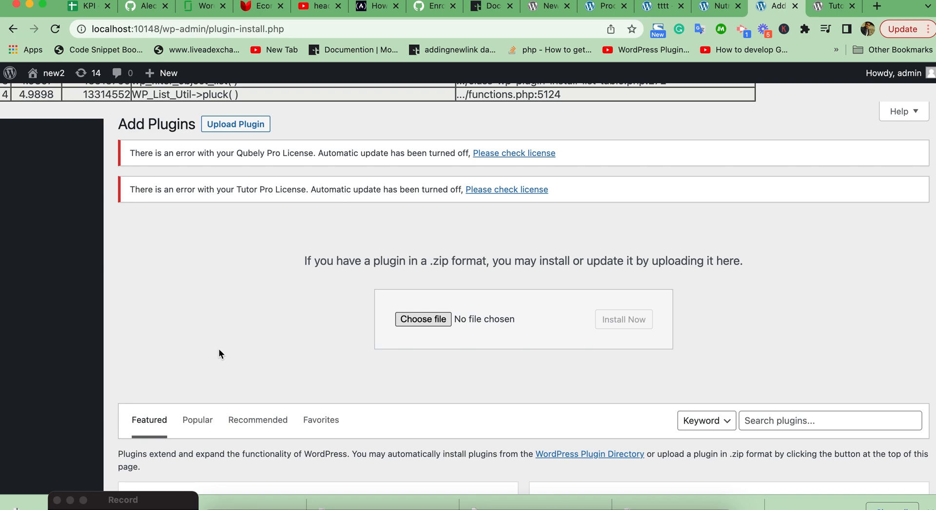
Step: Upload tutor.2.0.0 (1).zip from Downloads and install it
{"action": "left_click", "coordinate": [424, 319]}
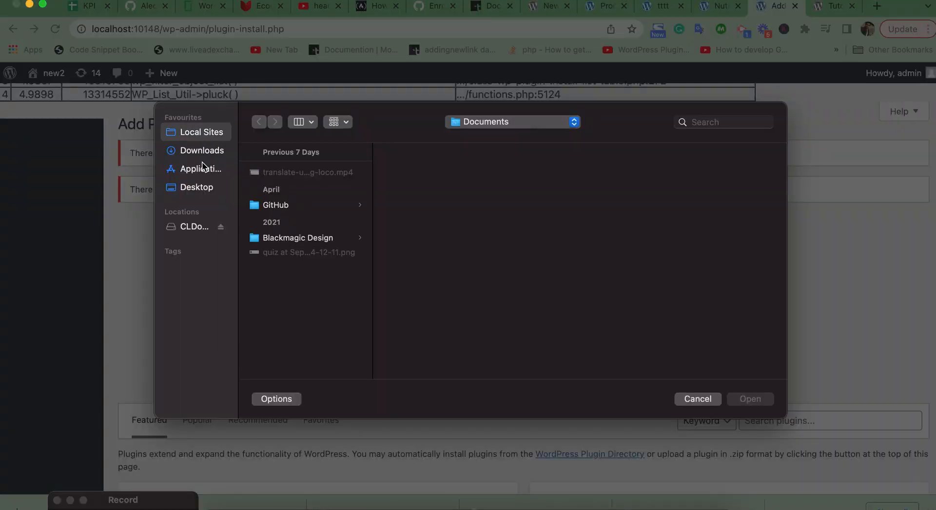
{"action": "left_click", "coordinate": [201, 150]}
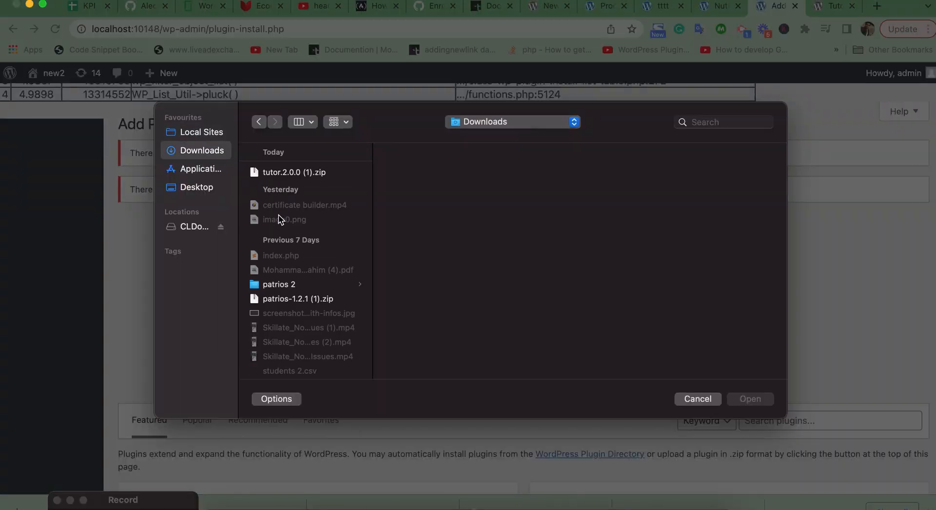
{"action": "left_click", "coordinate": [294, 172]}
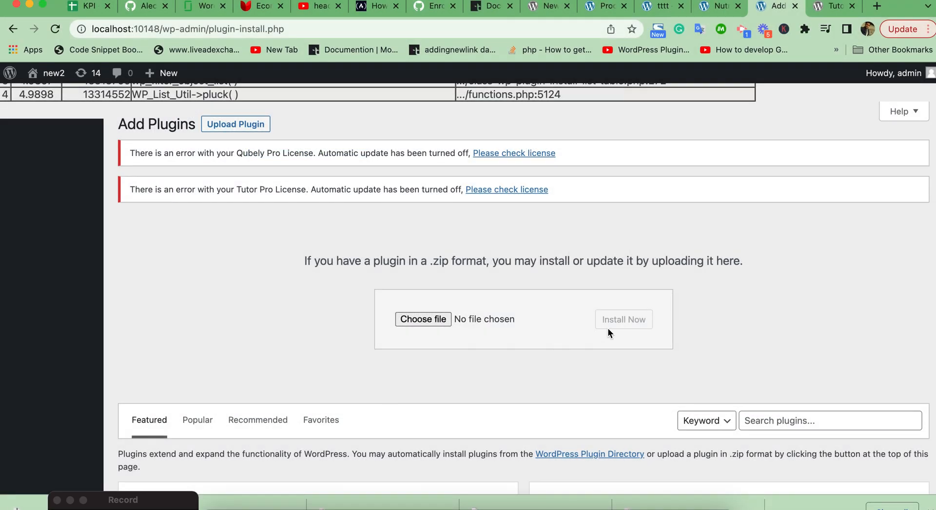
{"action": "left_click", "coordinate": [624, 319]}
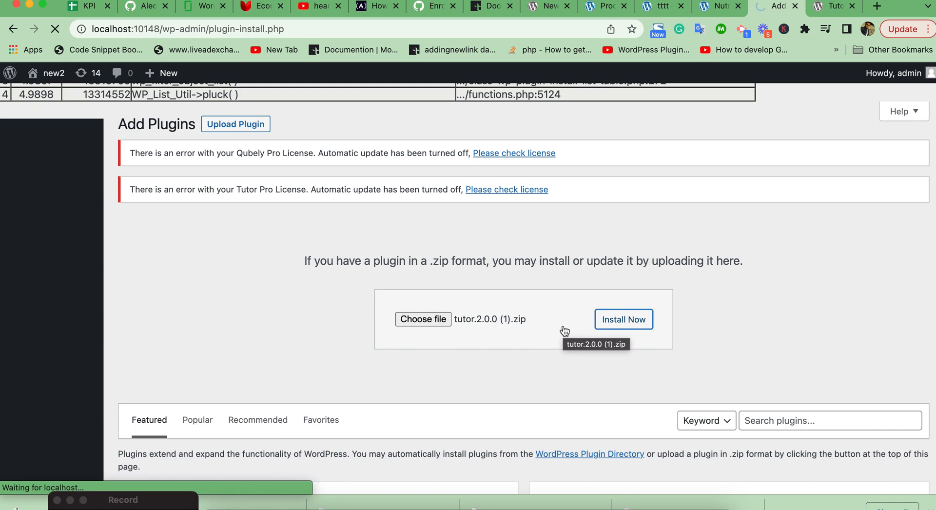
{"action": "mouse_move", "coordinate": [279, 319]}
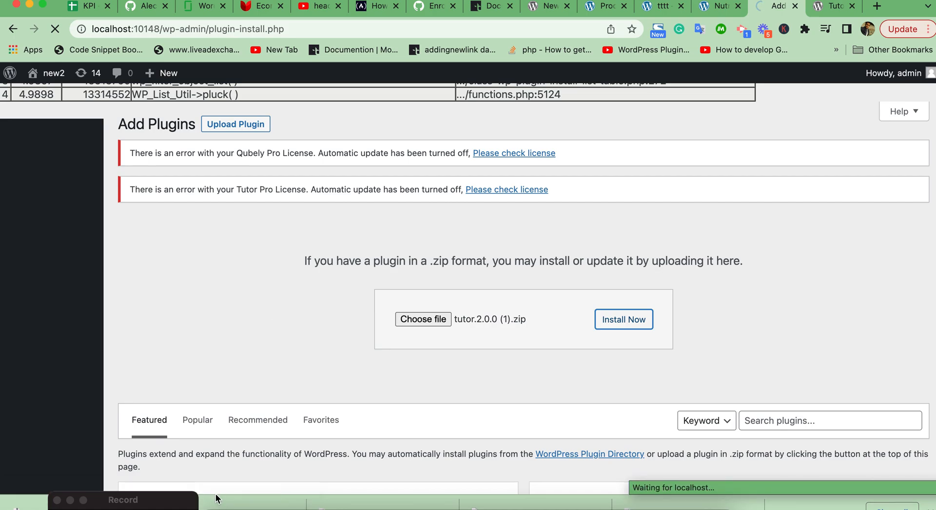
{"action": "left_click", "coordinate": [623, 319]}
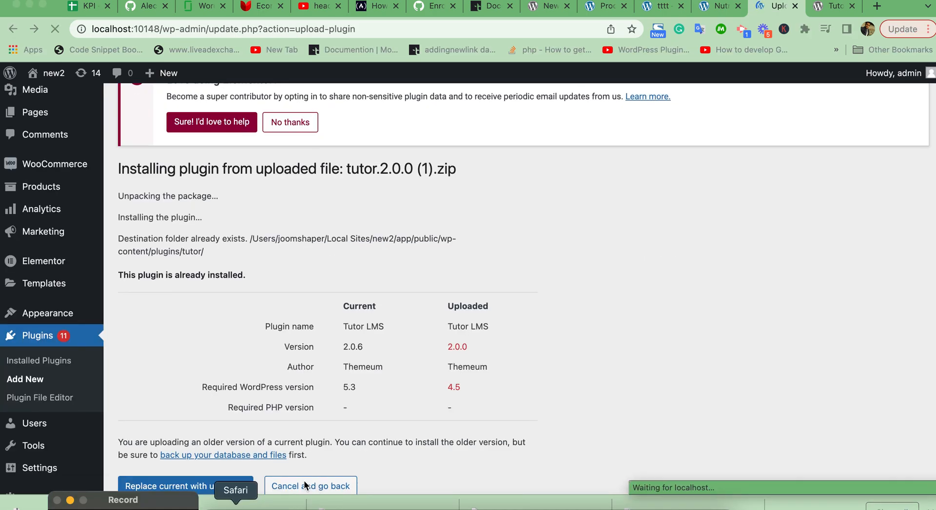
Step: Confirm 'Replace current with uploaded' to swap Tutor LMS 2.0.6 for 2.0.0
{"action": "scroll", "scroll_direction": "down", "scroll_amount": 3}
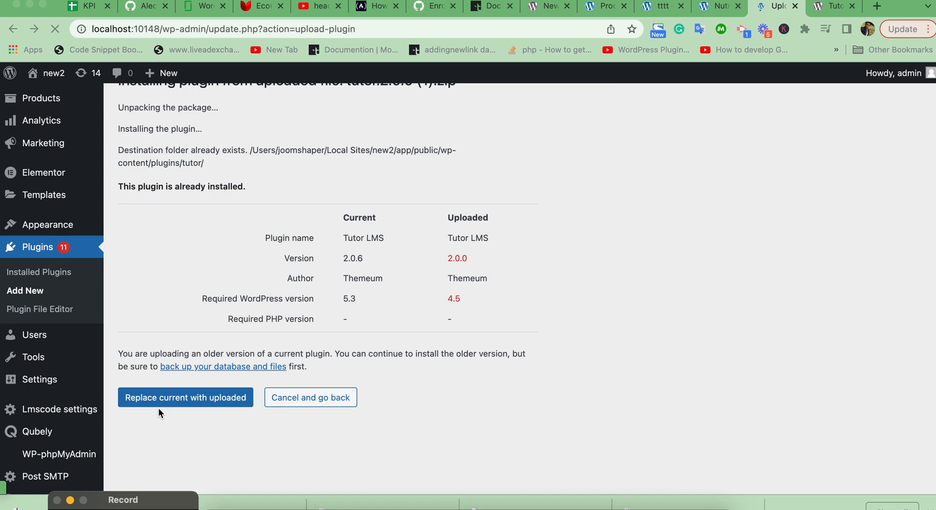
{"action": "mouse_move", "coordinate": [192, 413]}
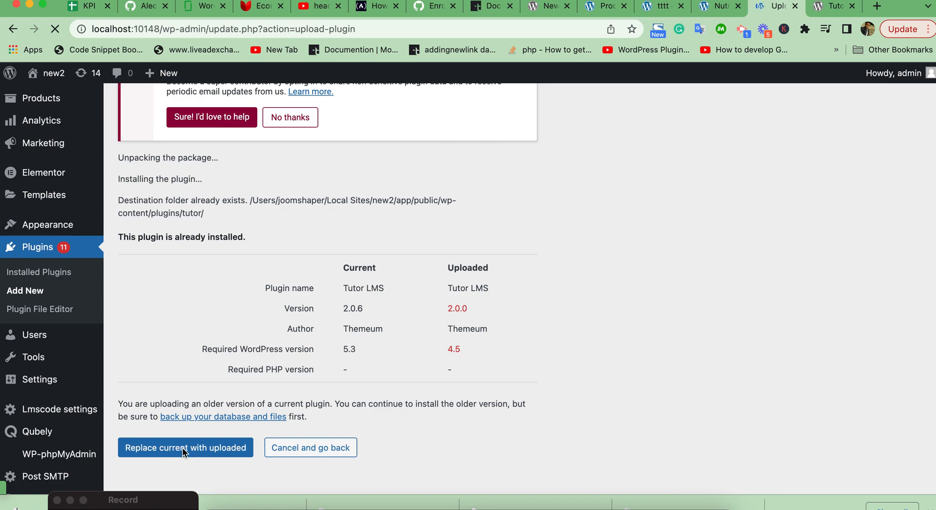
{"action": "mouse_move", "coordinate": [418, 295]}
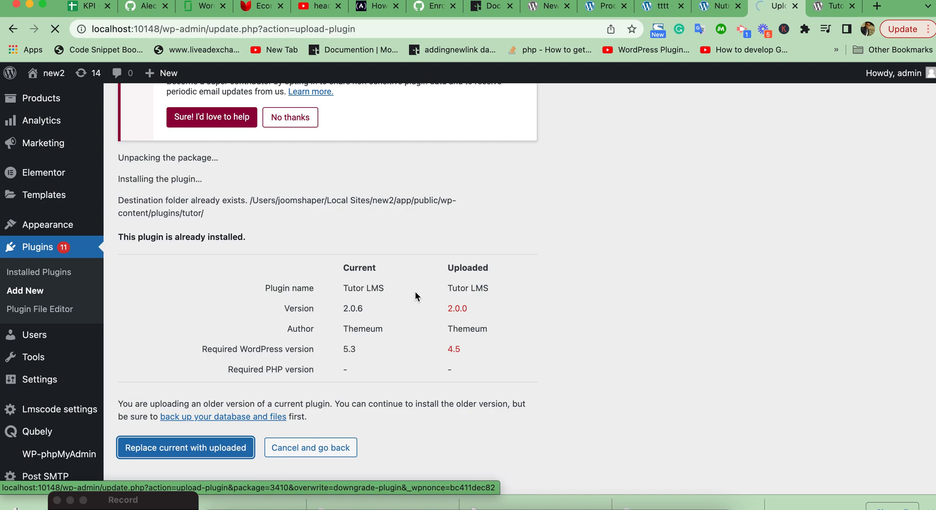
{"action": "left_click", "coordinate": [185, 448]}
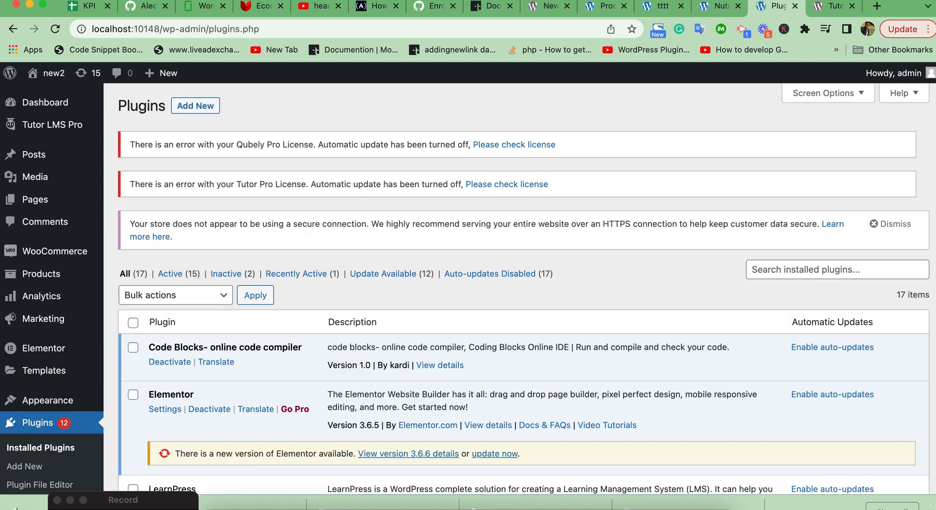
{"action": "scroll", "scroll_direction": "down", "scroll_amount": 3}
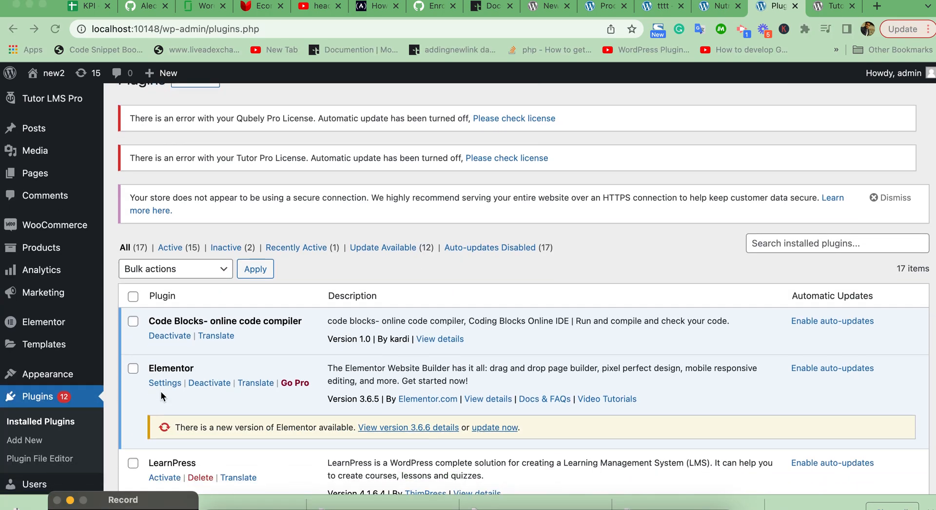
{"action": "scroll", "scroll_direction": "down", "scroll_amount": 3}
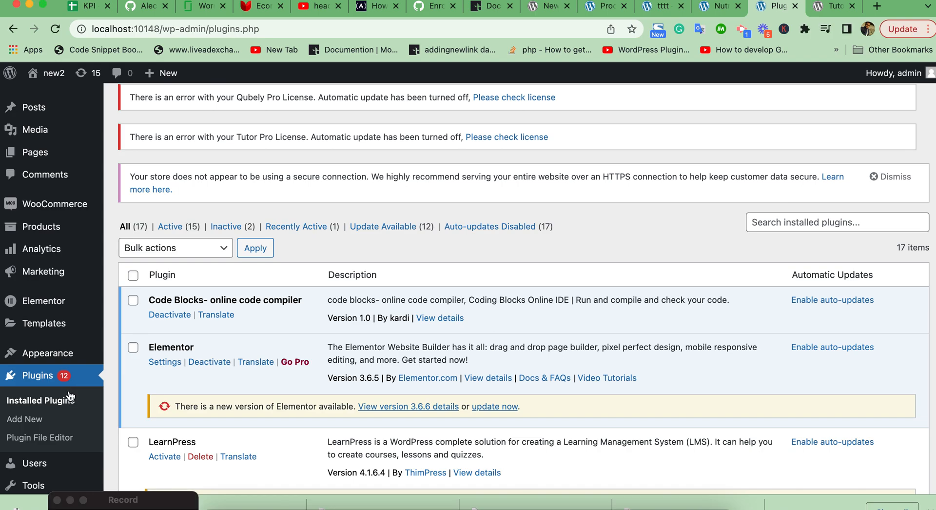
{"action": "scroll", "scroll_direction": "down", "scroll_amount": 3}
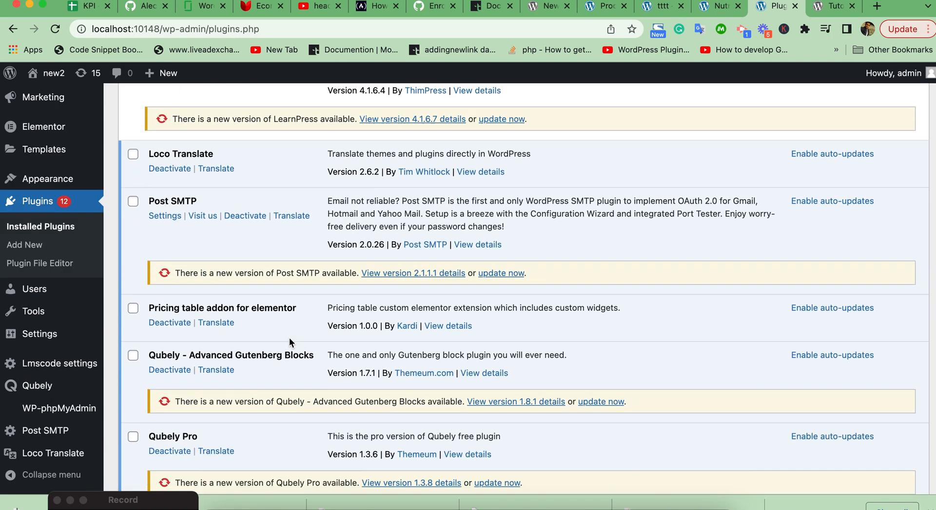
{"action": "scroll", "scroll_direction": "down", "scroll_amount": 3}
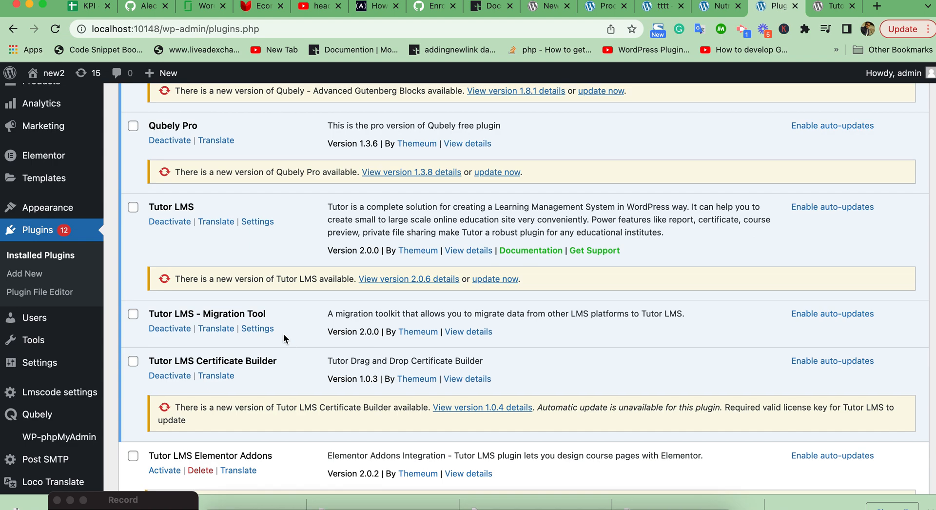
{"action": "mouse_move", "coordinate": [209, 212]}
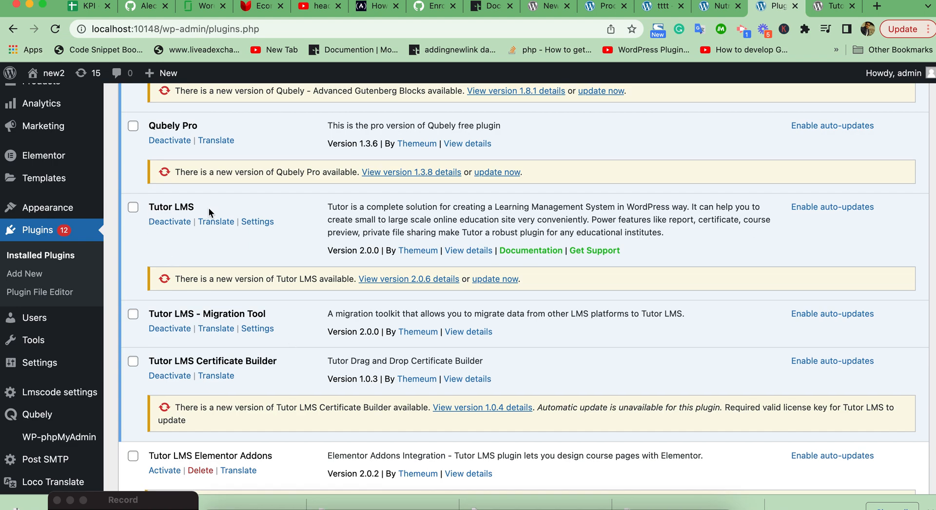
{"action": "mouse_move", "coordinate": [360, 287]}
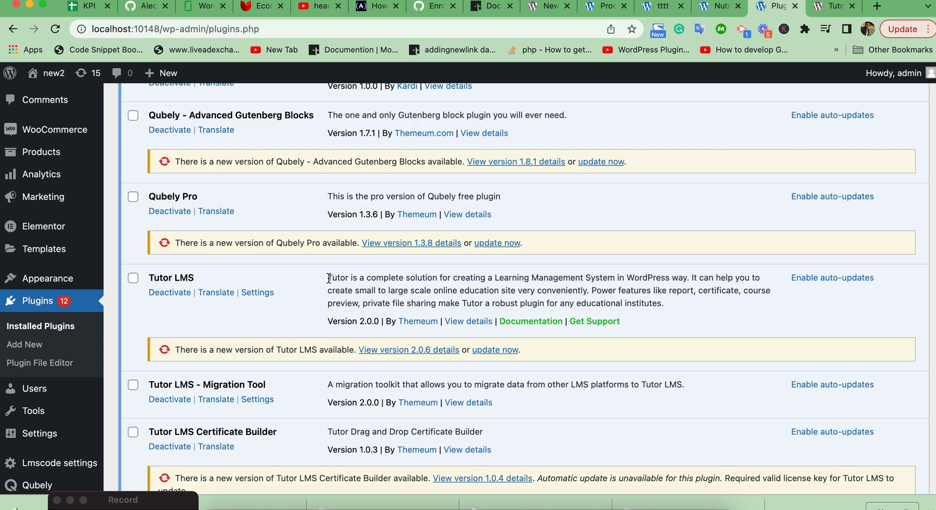
{"action": "mouse_move", "coordinate": [321, 304]}
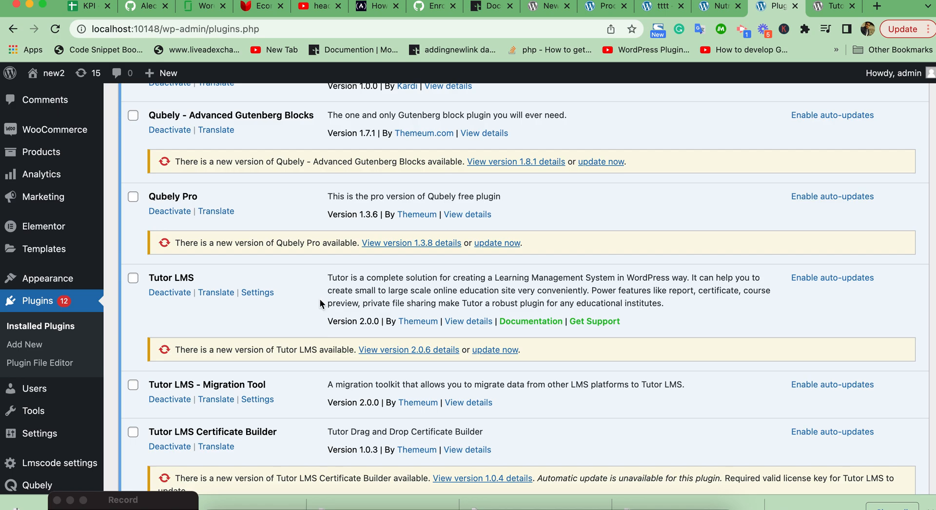